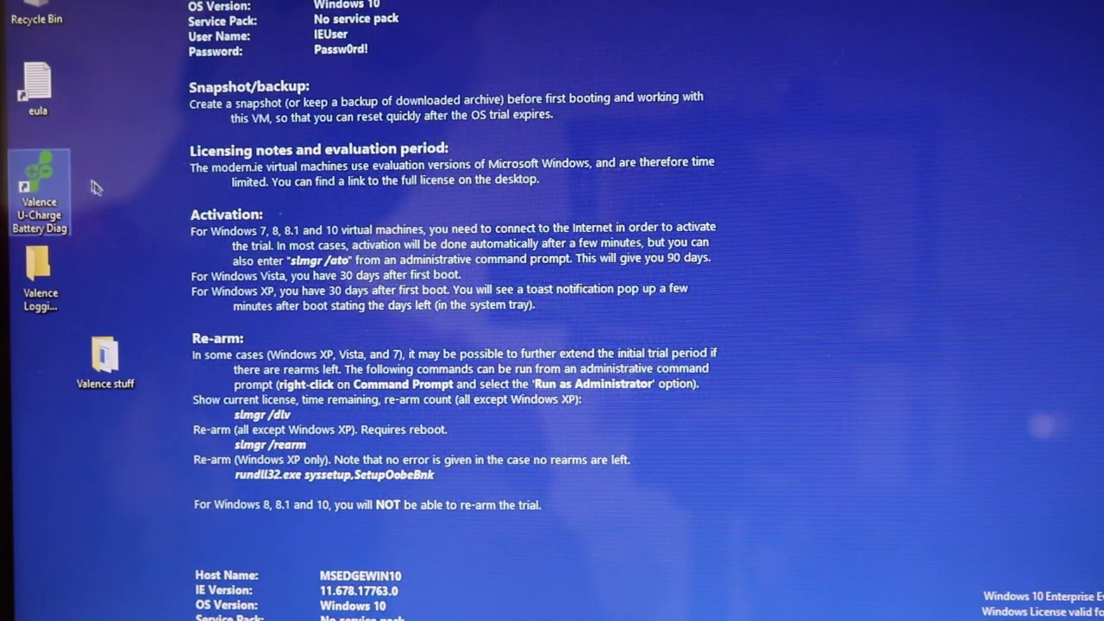
Move the Valence U-Charge Battery Diag desktop shortcut slightly to the right.
left_click_drag(38, 186, 169, 190)
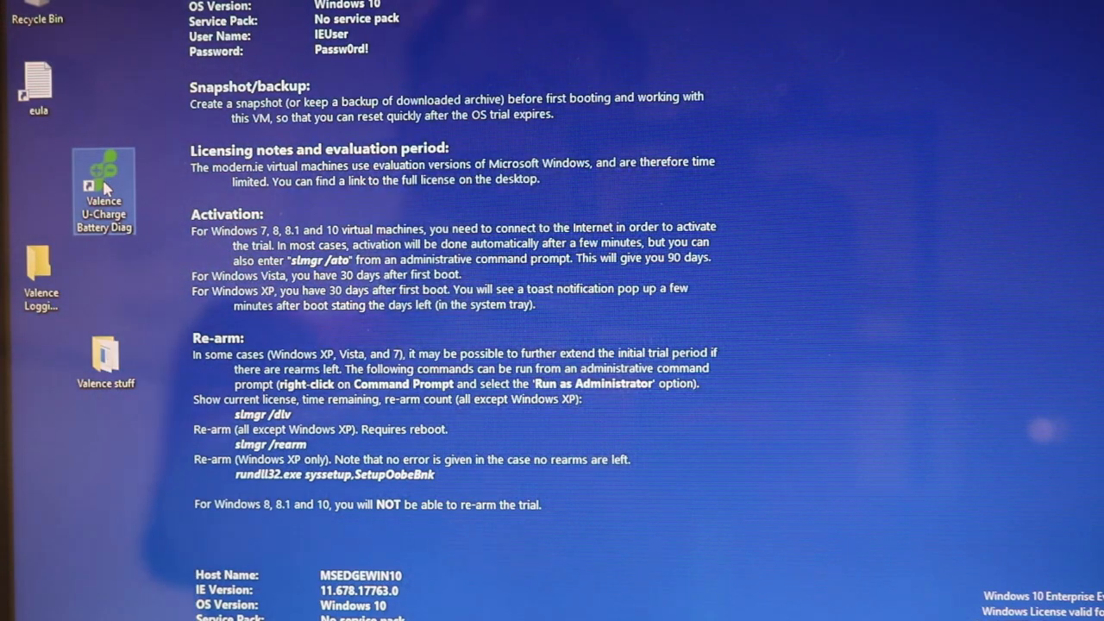
Launch ModuleDiagG2, connect on COM3 and locate the battery, identified as U27-12XP Rev. 2 with ID 2.
double_click(104, 172)
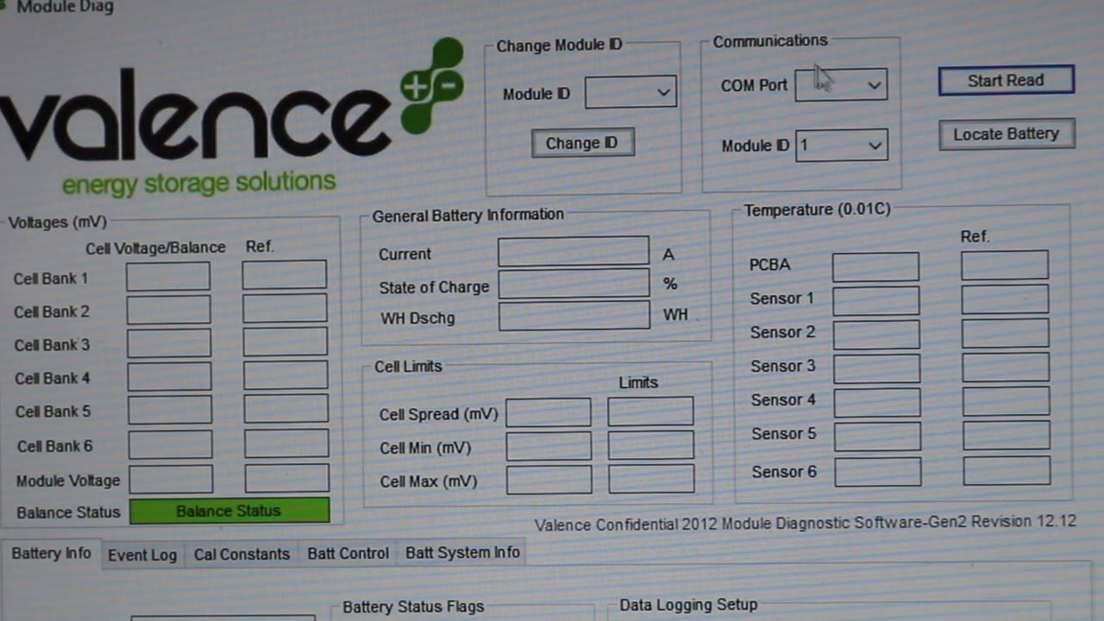
left_click(870, 84)
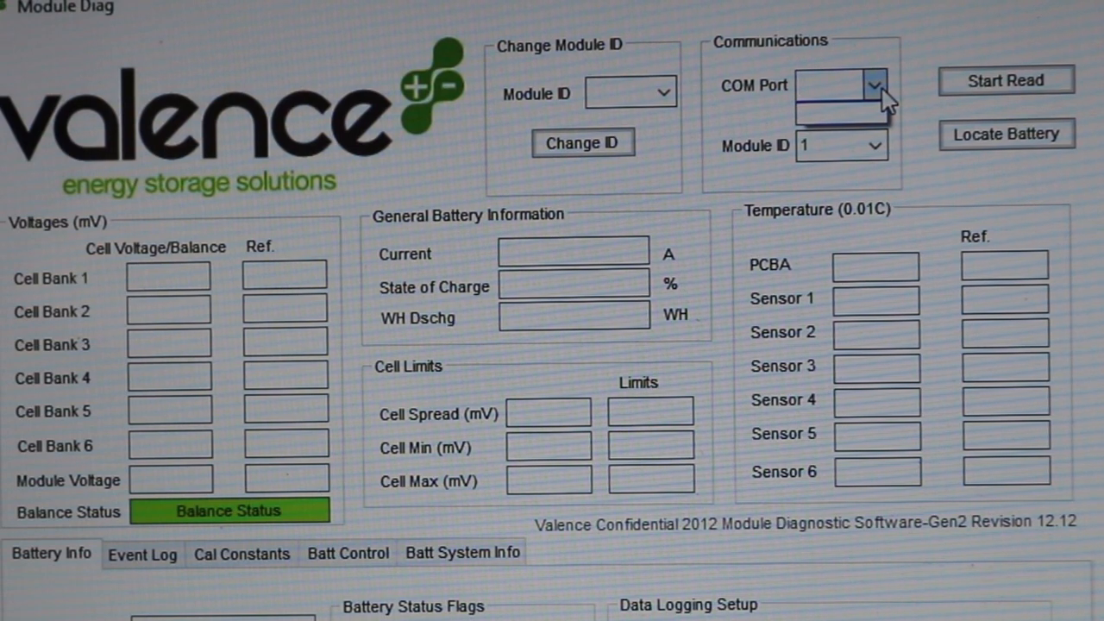
mouse_move(846, 83)
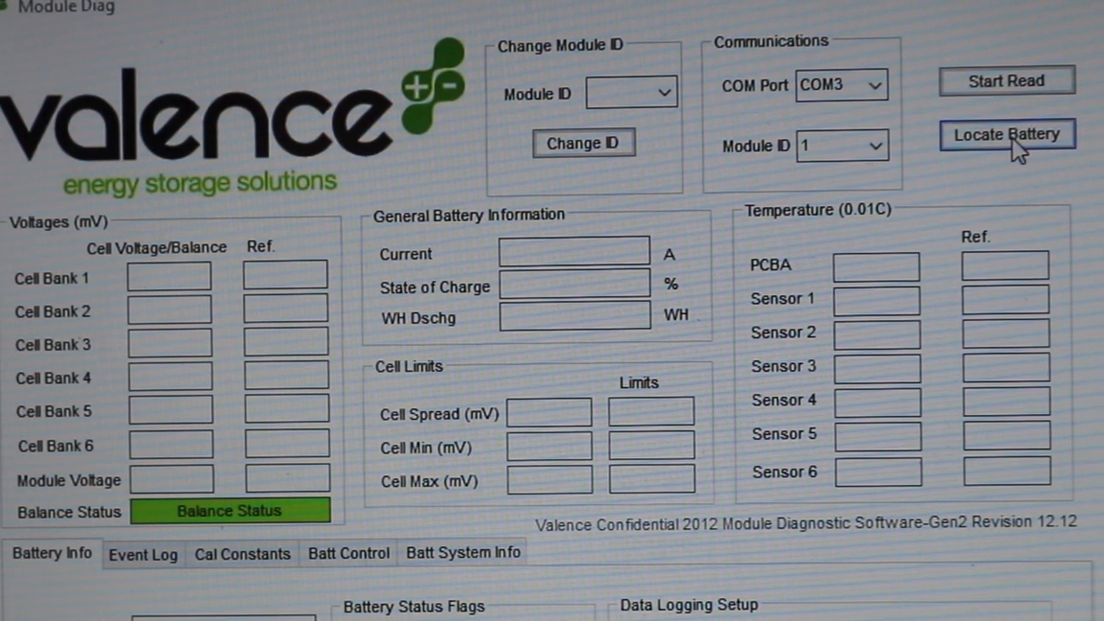
left_click(1000, 134)
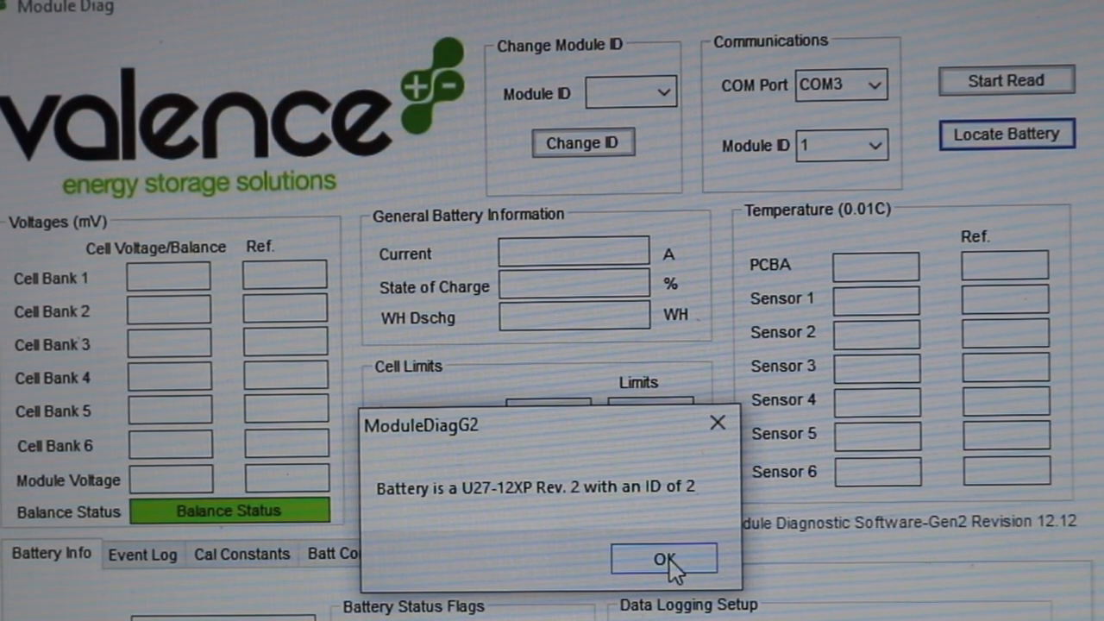
left_click(666, 560)
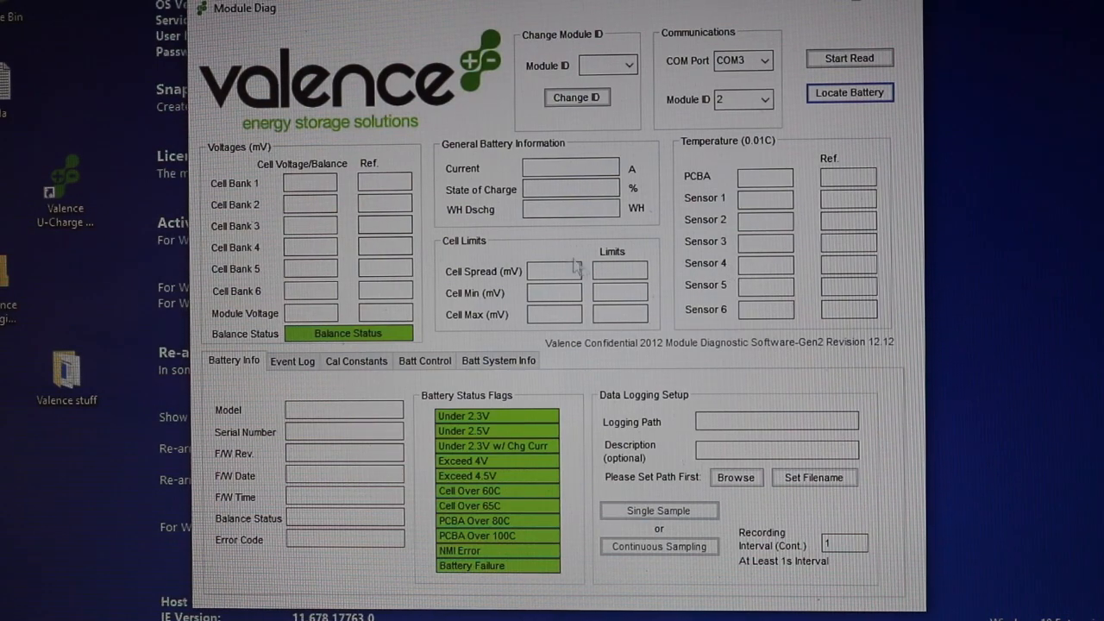
On Batt System Info, scan for modules (none found), acknowledge the result and exit calibration mode.
left_click(499, 361)
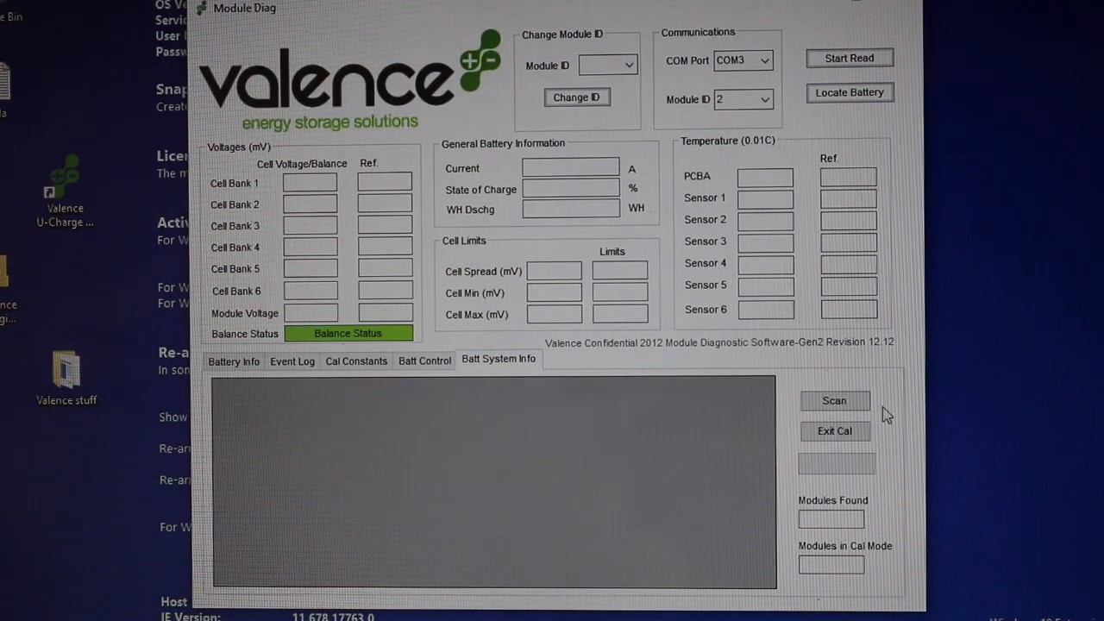
left_click(835, 401)
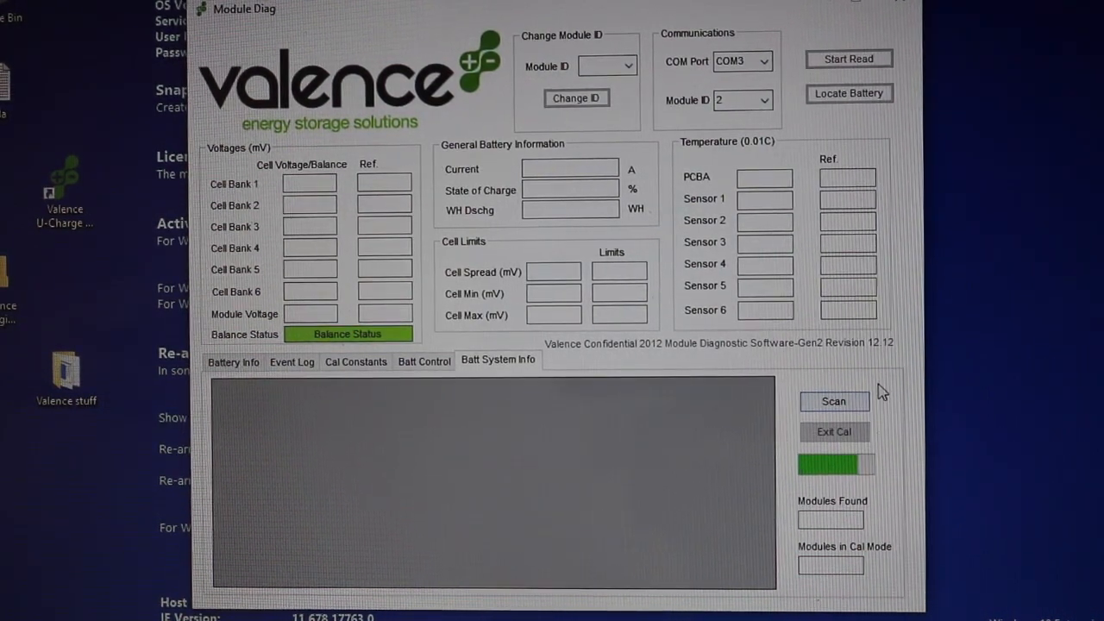
left_click(836, 401)
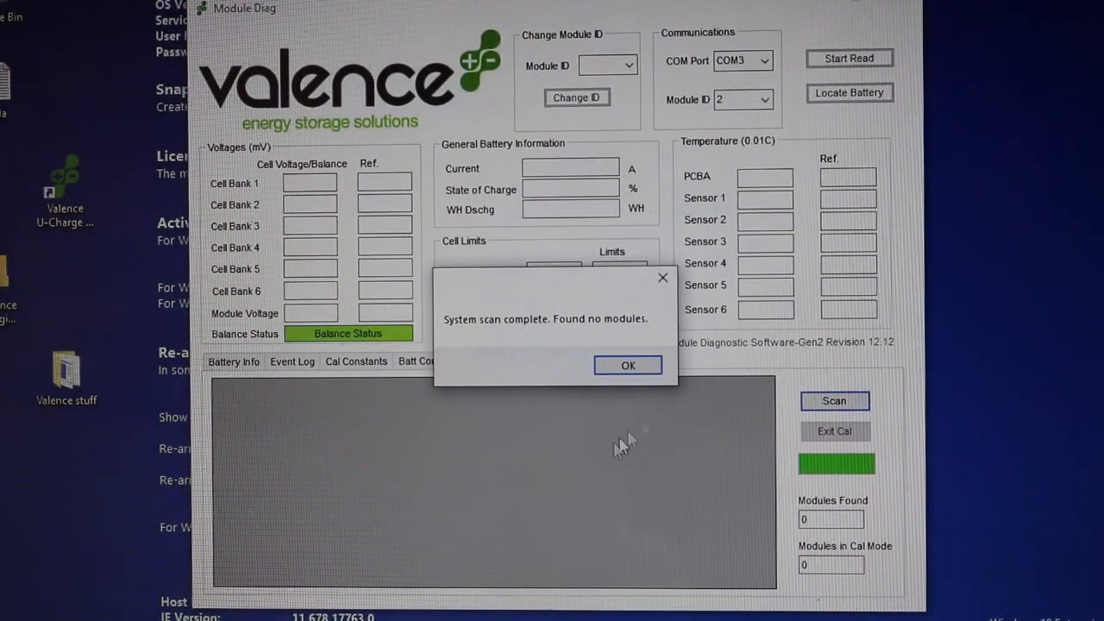
left_click(628, 366)
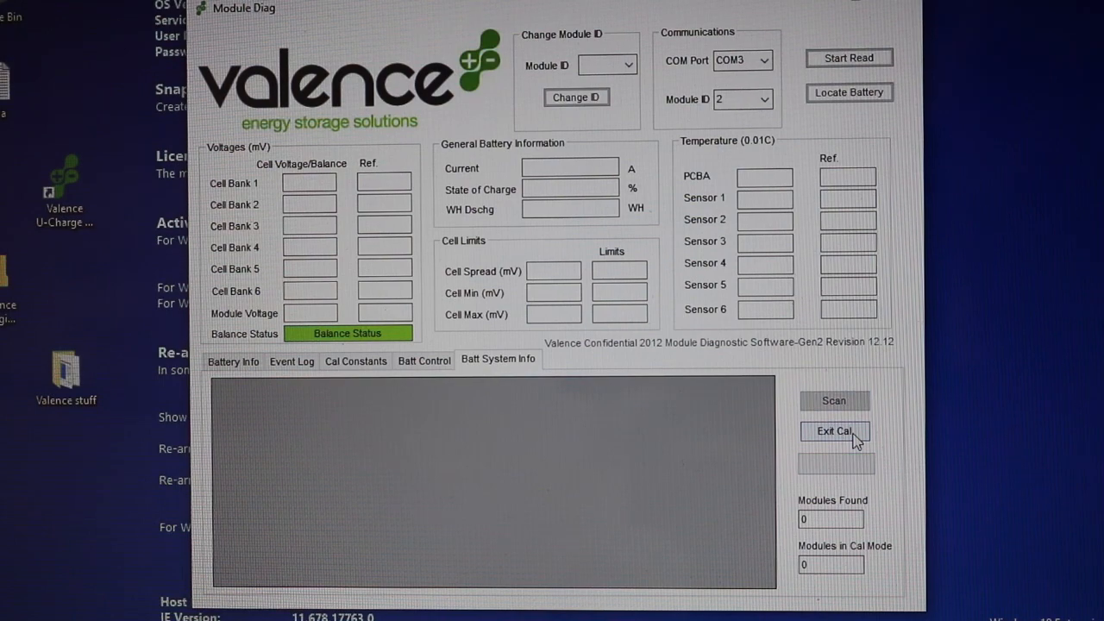
left_click(836, 432)
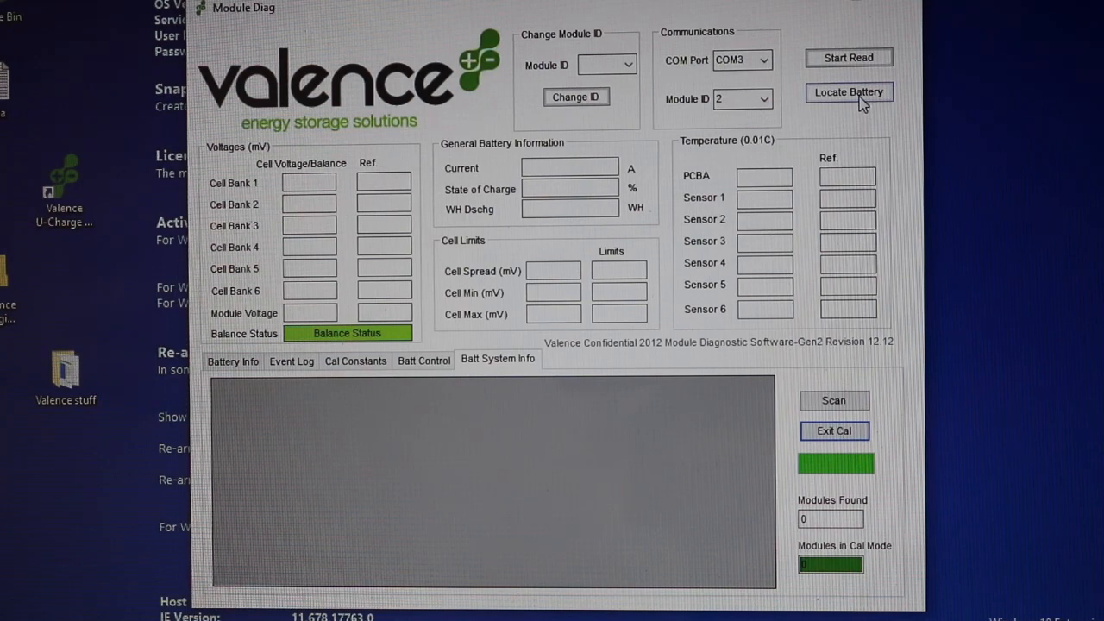
Locate the battery again, then with module ID 13, each time confirming it reports ID 2.
left_click(849, 94)
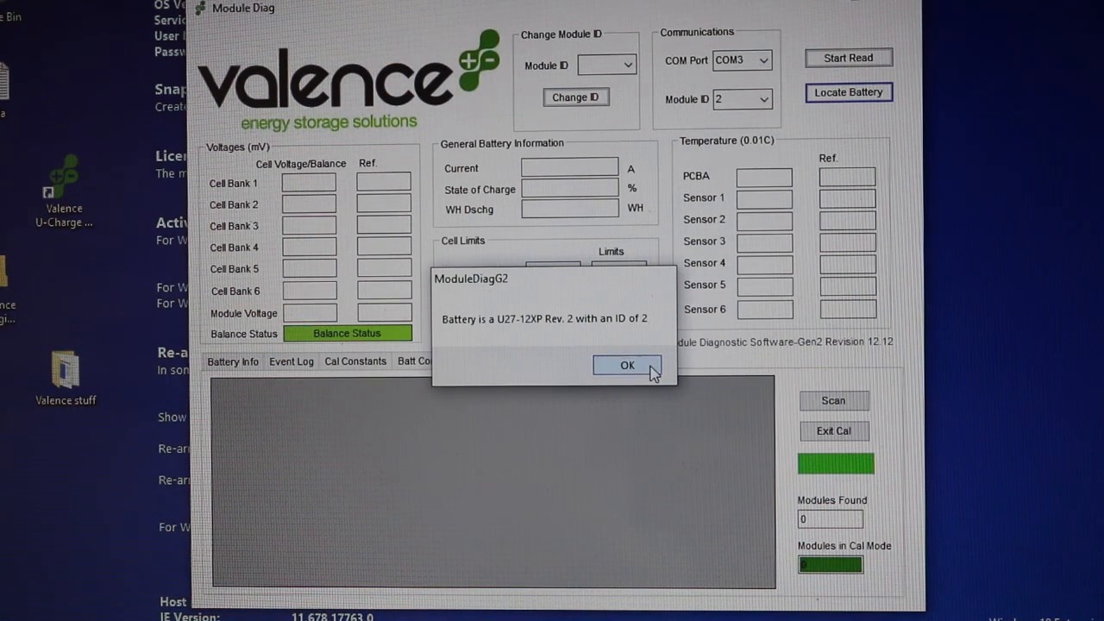
left_click(628, 364)
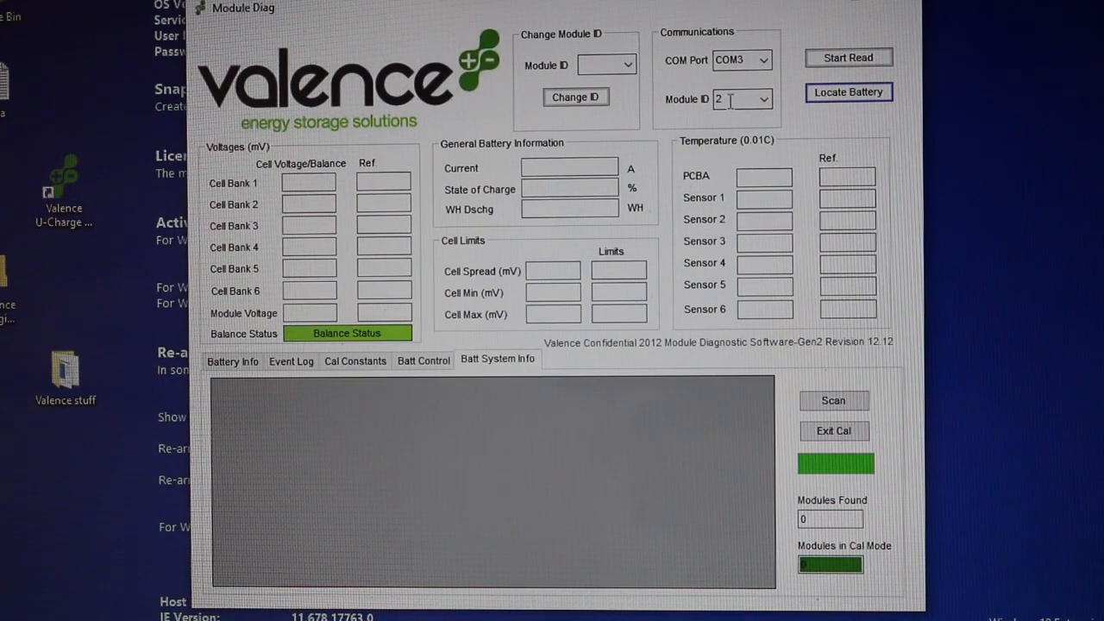
left_click(766, 98)
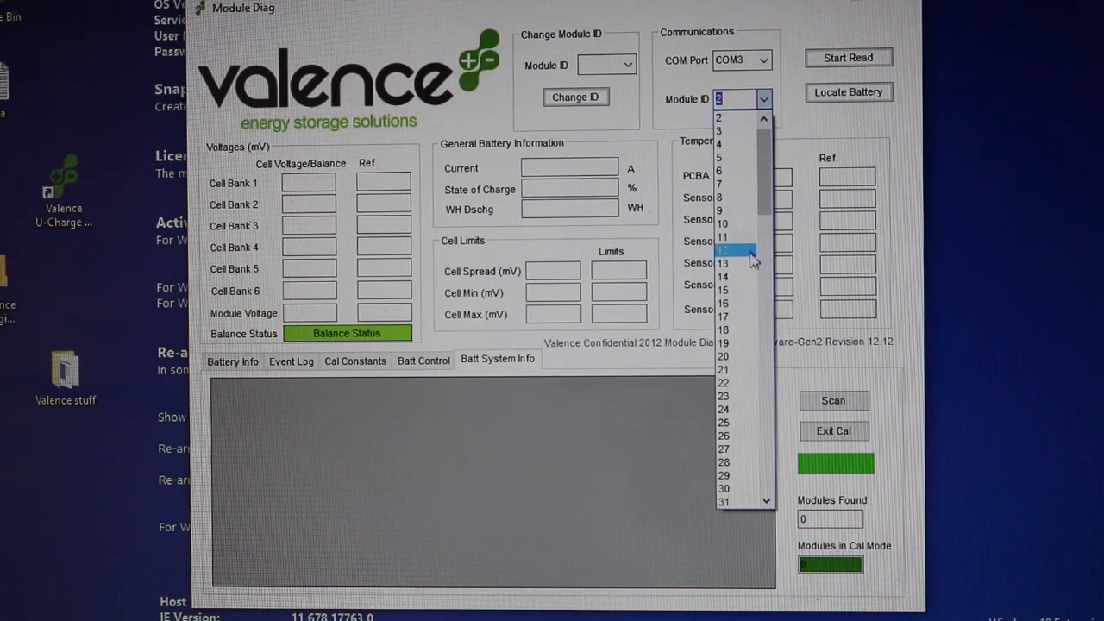
left_click(724, 262)
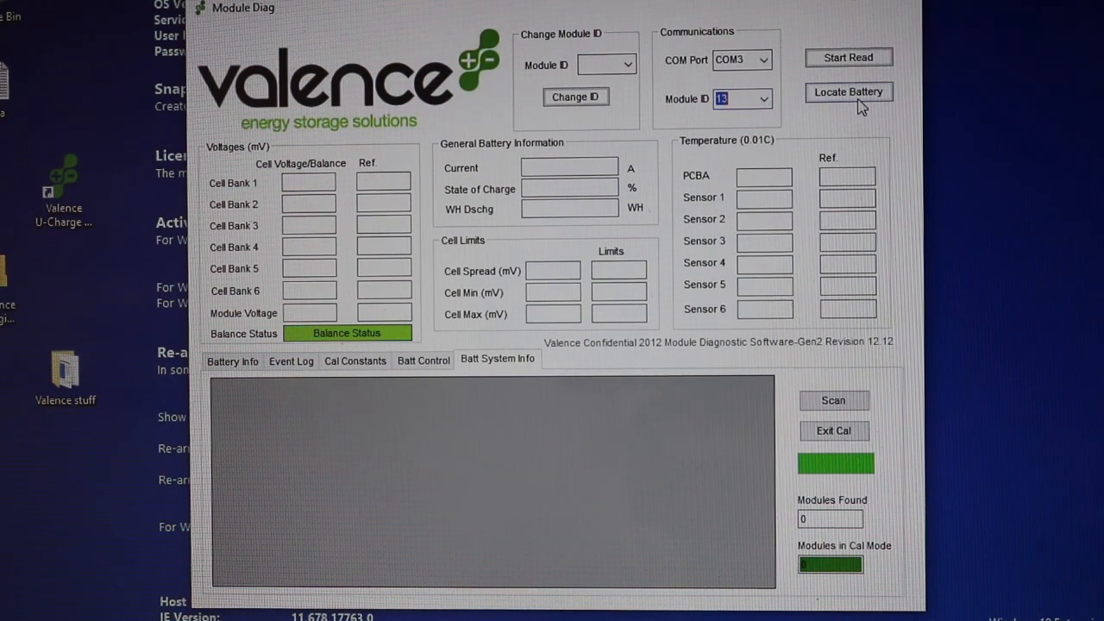
left_click(849, 92)
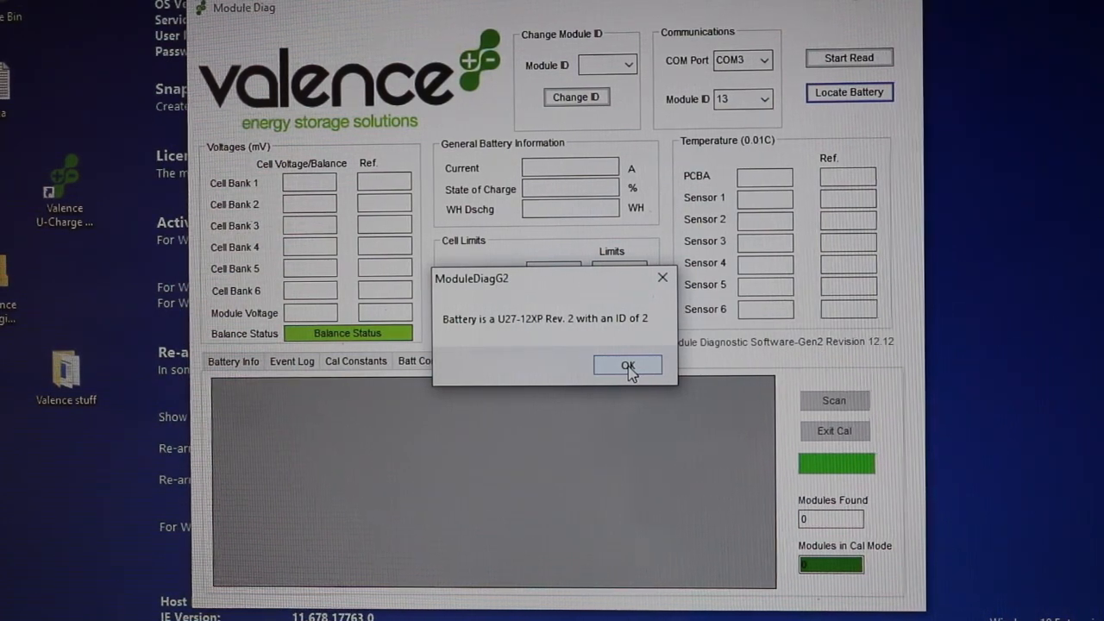
left_click(628, 365)
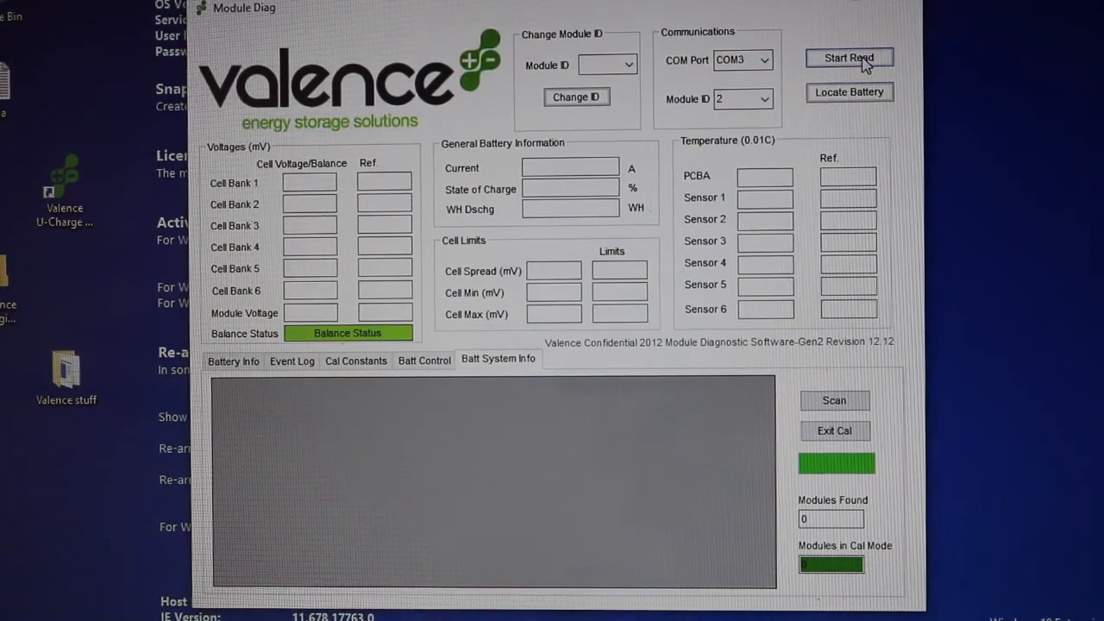
Attempt Start Read, acknowledge the missing logging directory error and go to Battery Info.
left_click(849, 59)
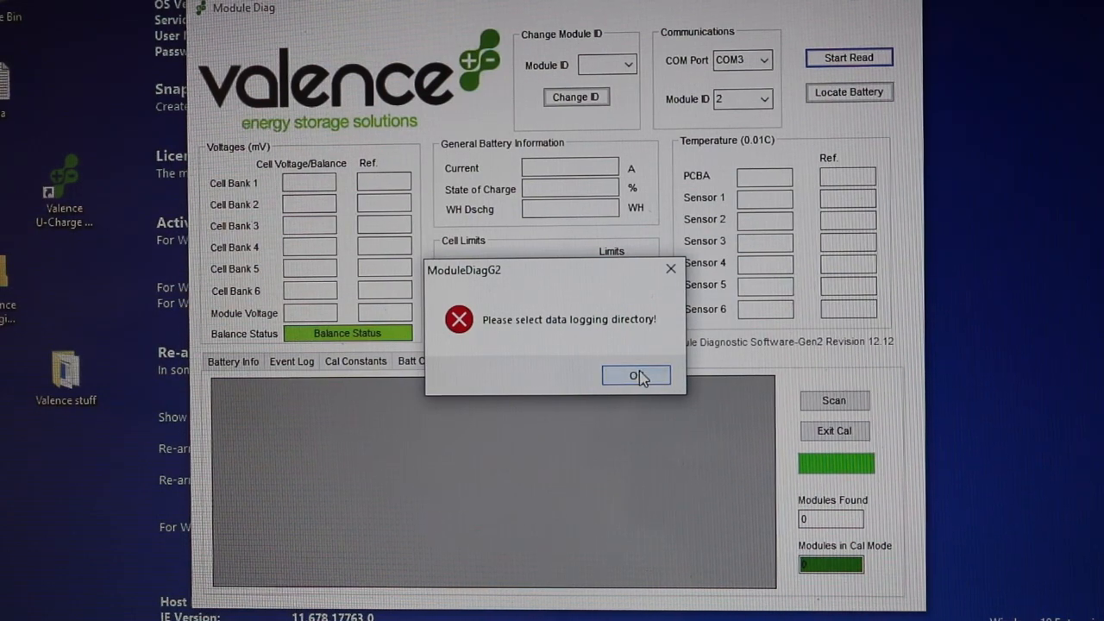
left_click(635, 374)
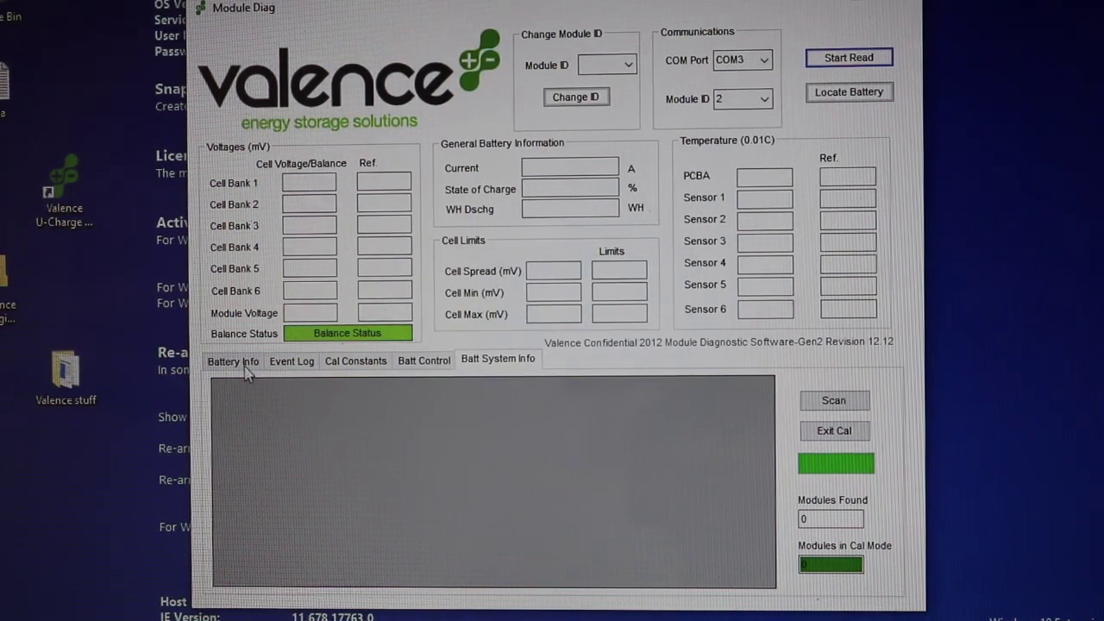
left_click(233, 361)
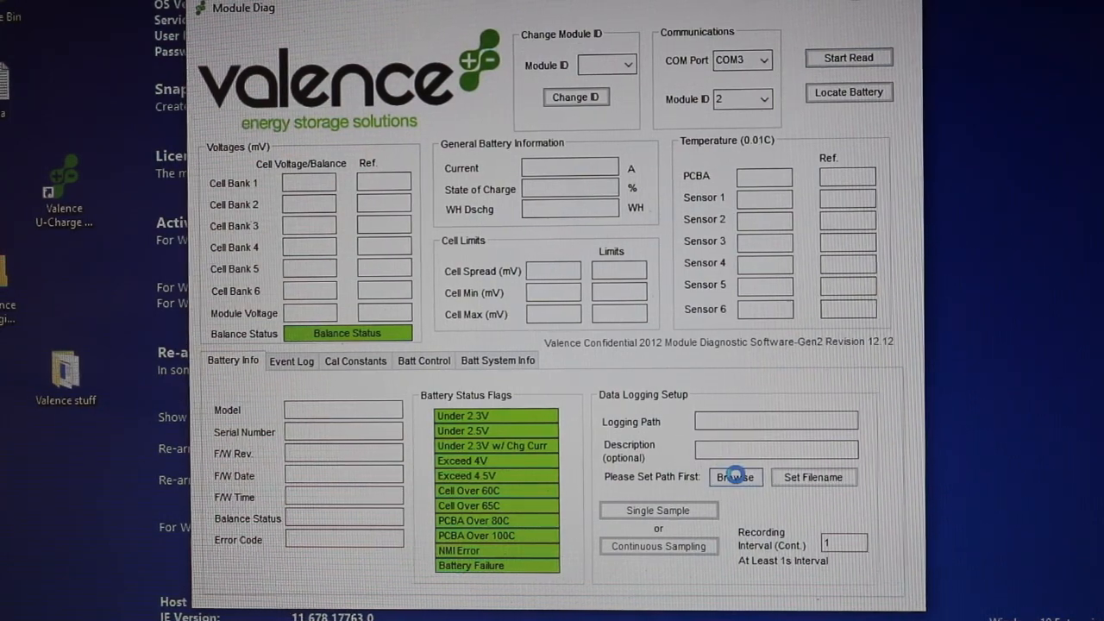
Browse and set the logging path to the Desktop's Valence Logging folder.
left_click(736, 477)
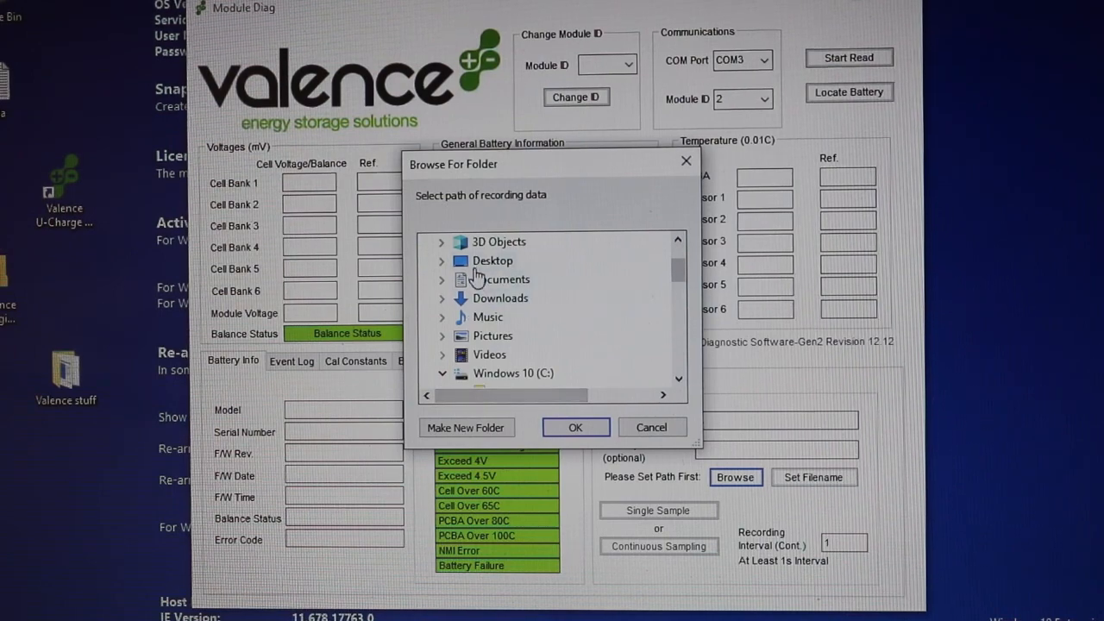
left_click(441, 260)
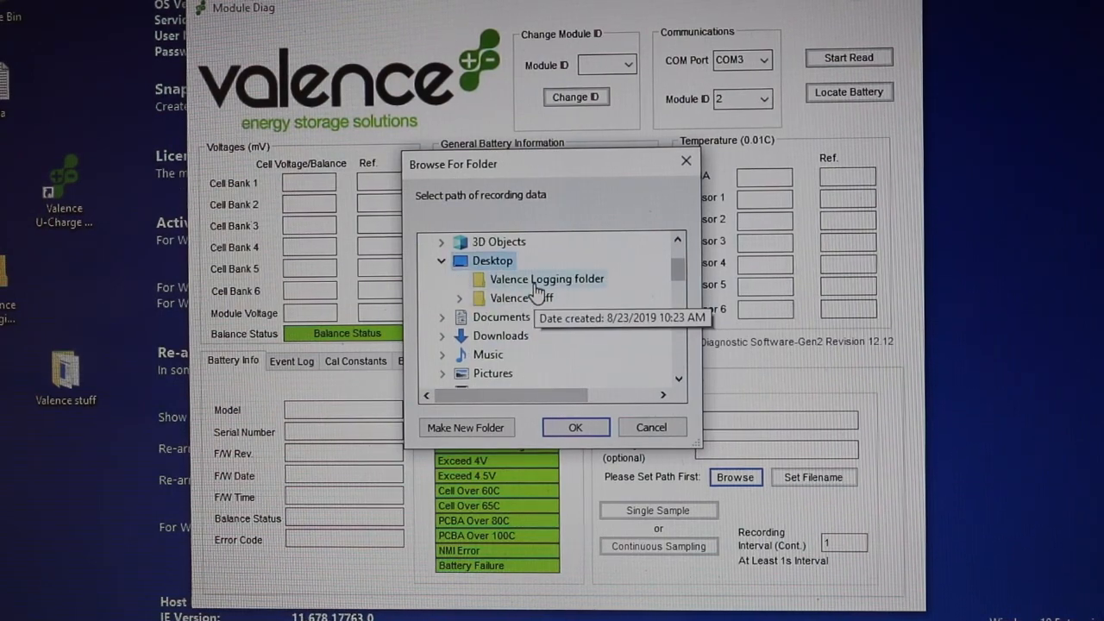
left_click(576, 428)
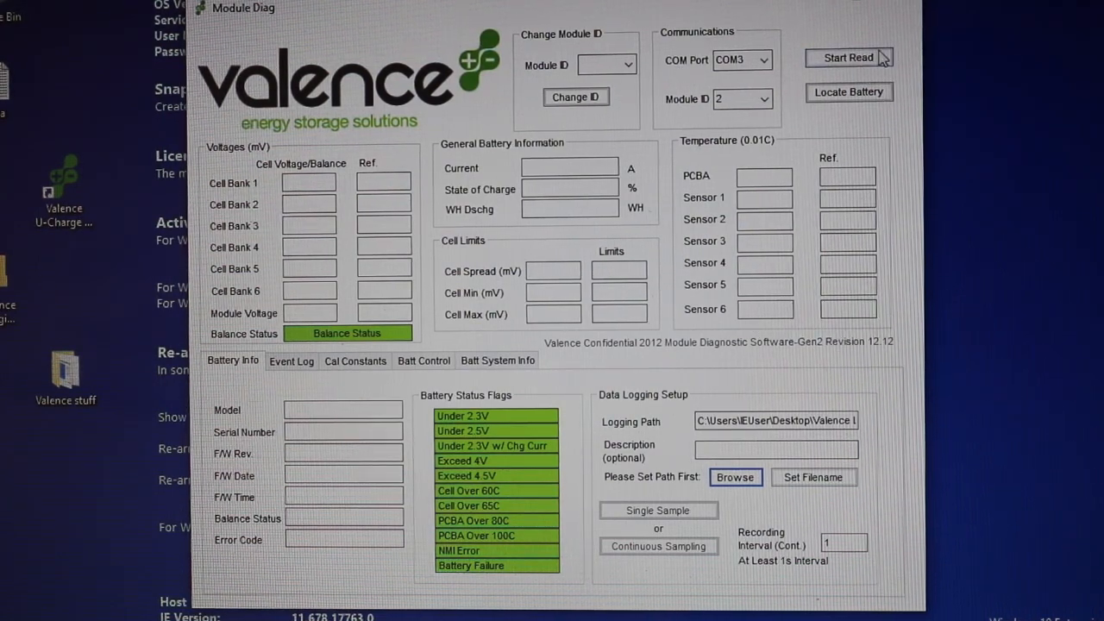
left_click(848, 59)
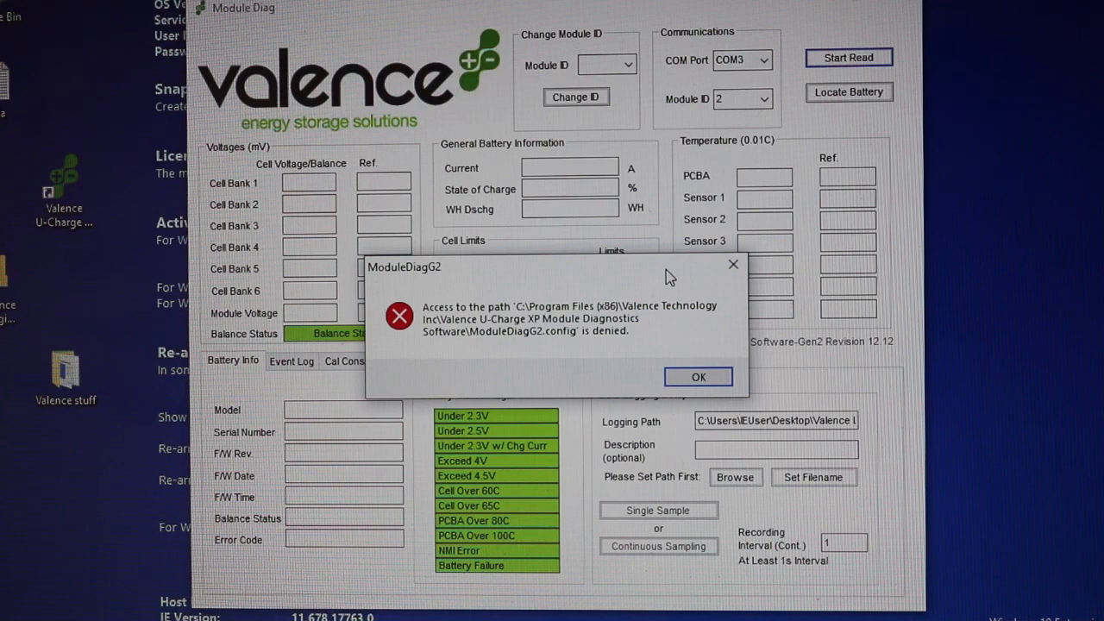
mouse_move(690, 349)
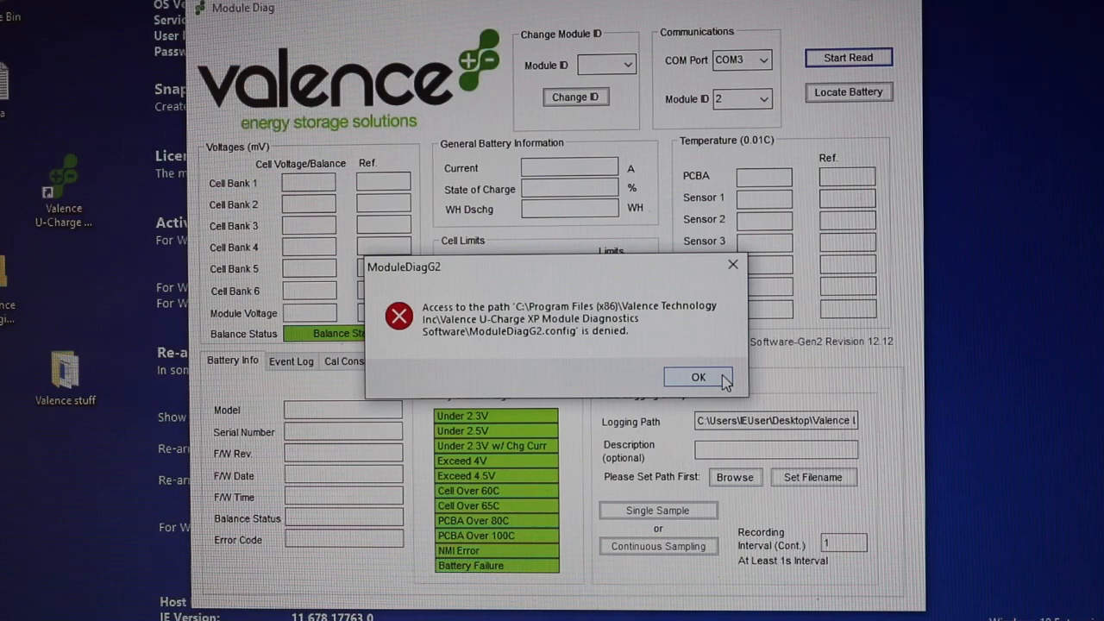
left_click(698, 376)
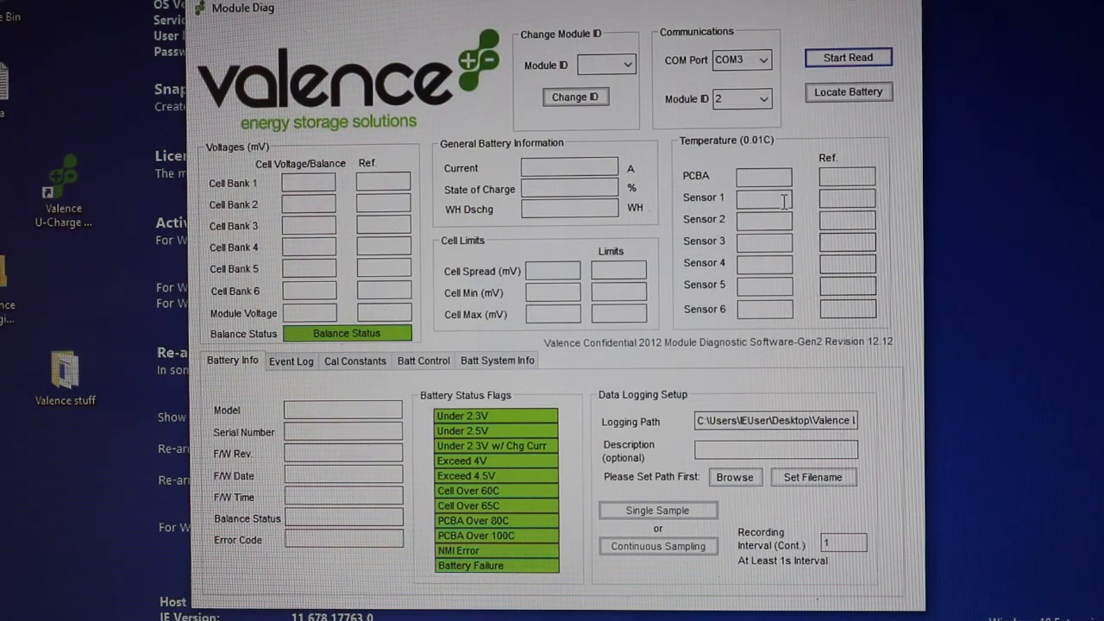
mouse_move(706, 297)
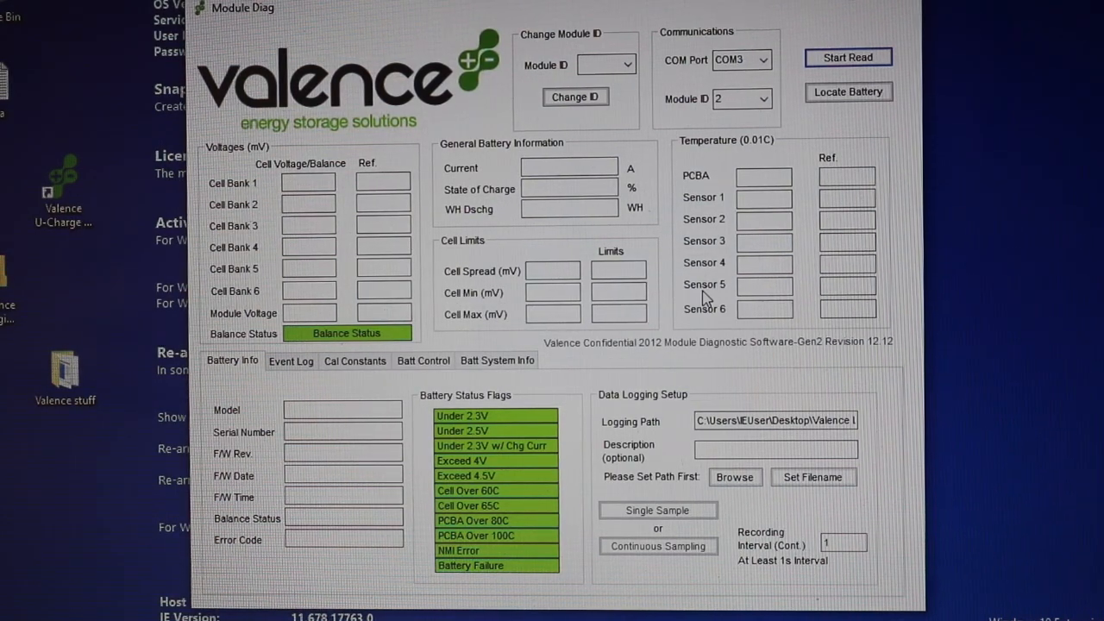